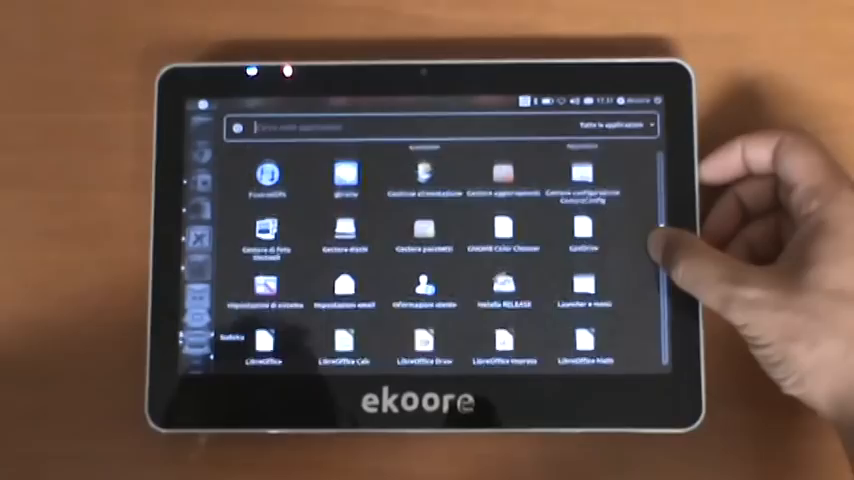
scroll(down, 3)
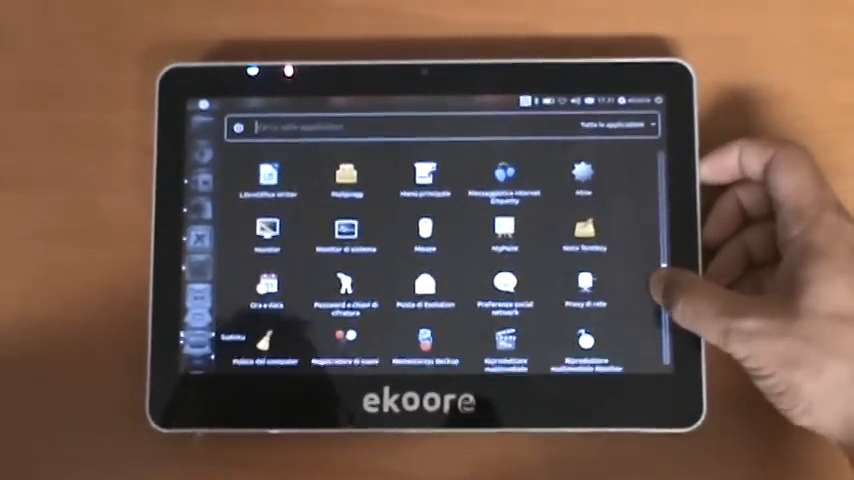
scroll(down, 3)
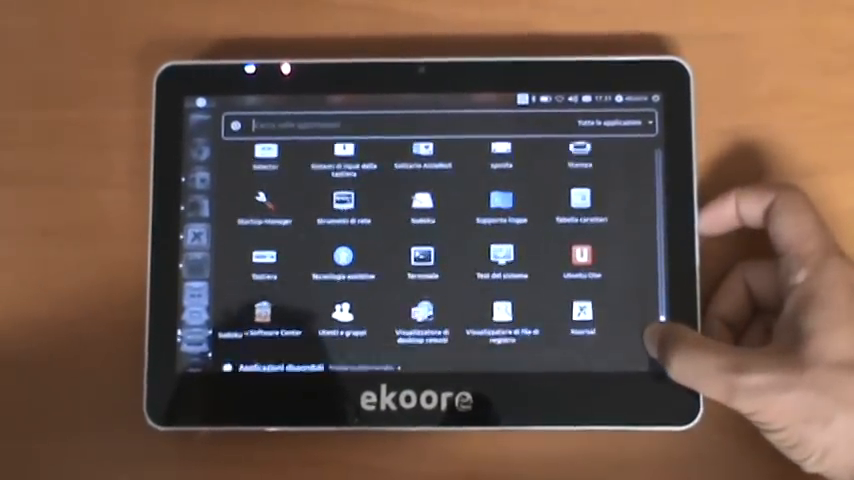